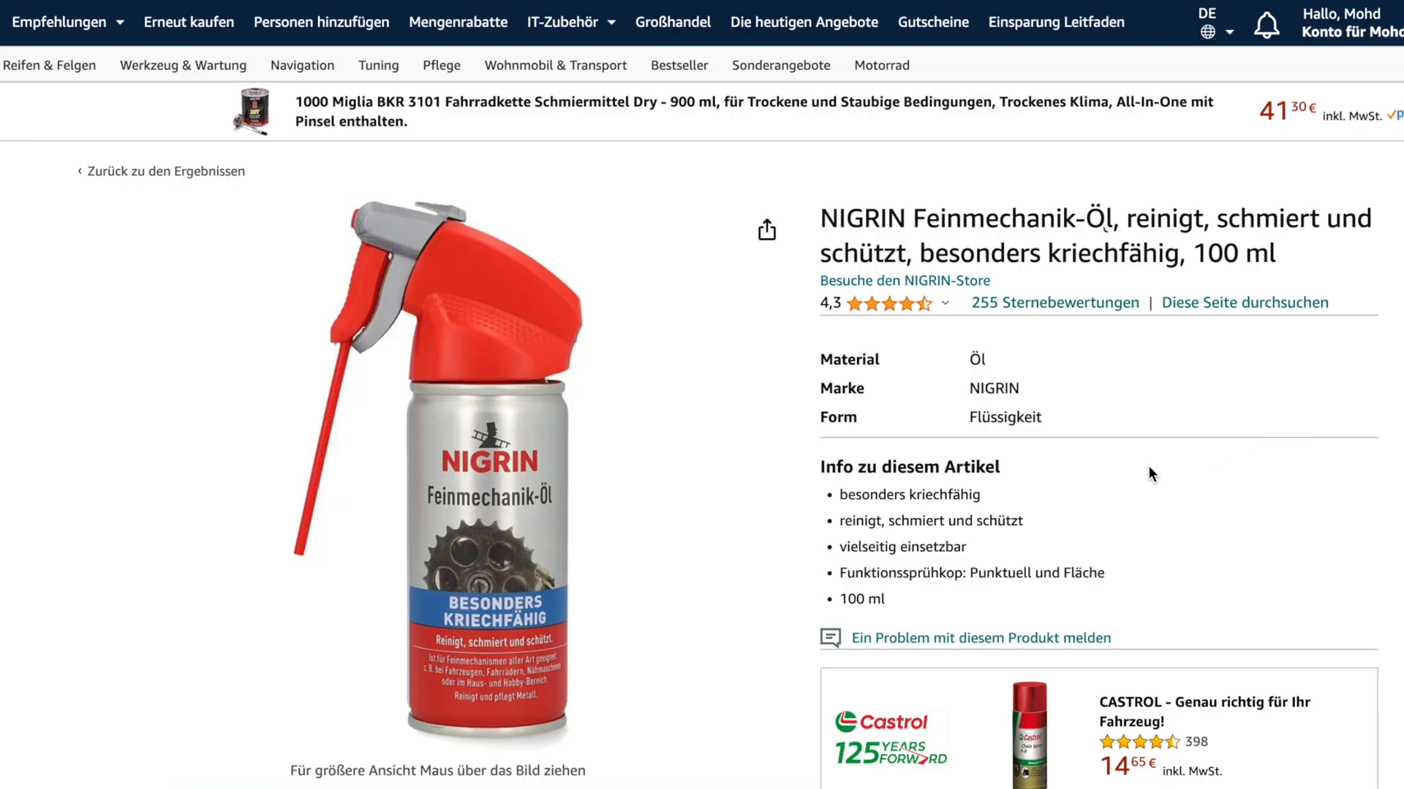
Step: Go back from the NIGRIN oil page to the lm 47 grease search results
scroll(down, 3)
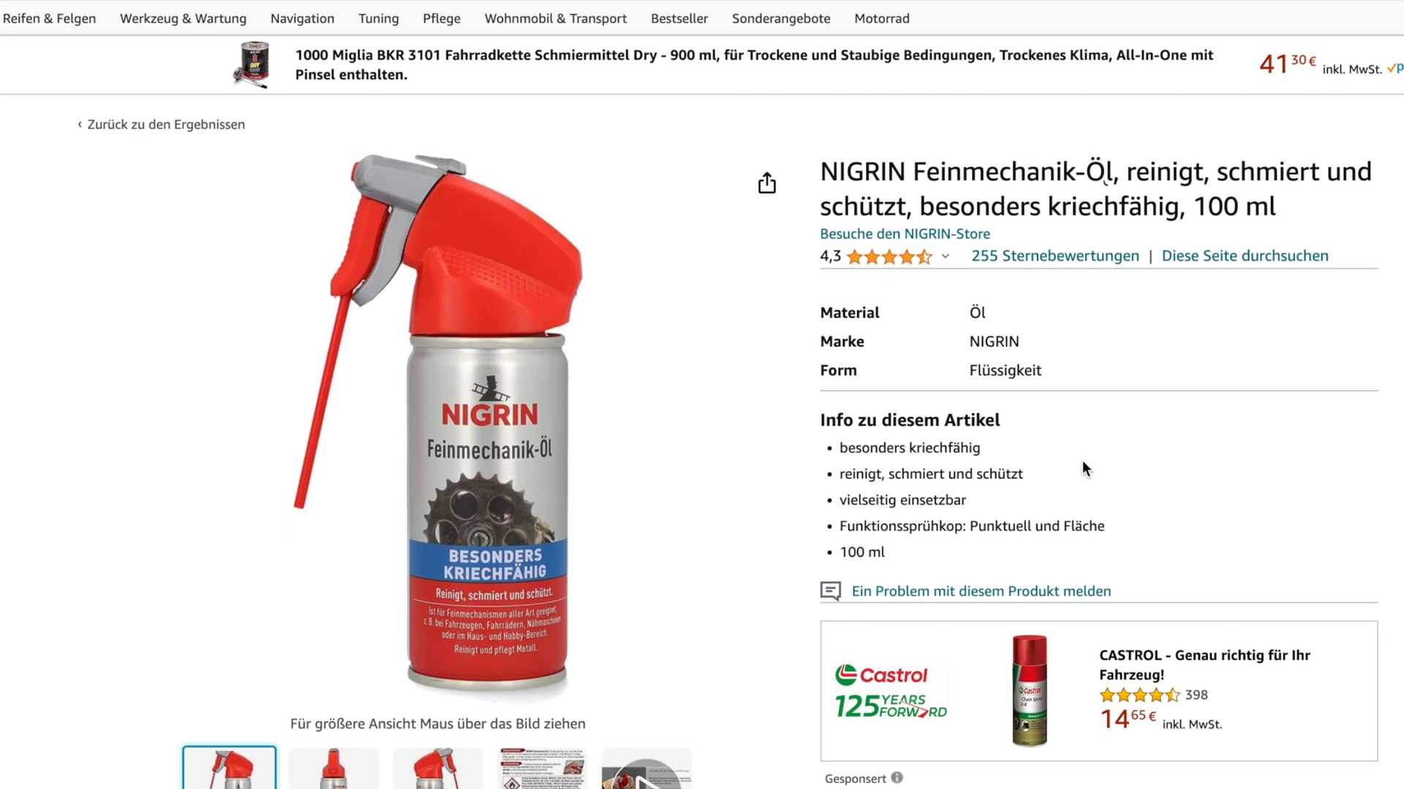
click(162, 122)
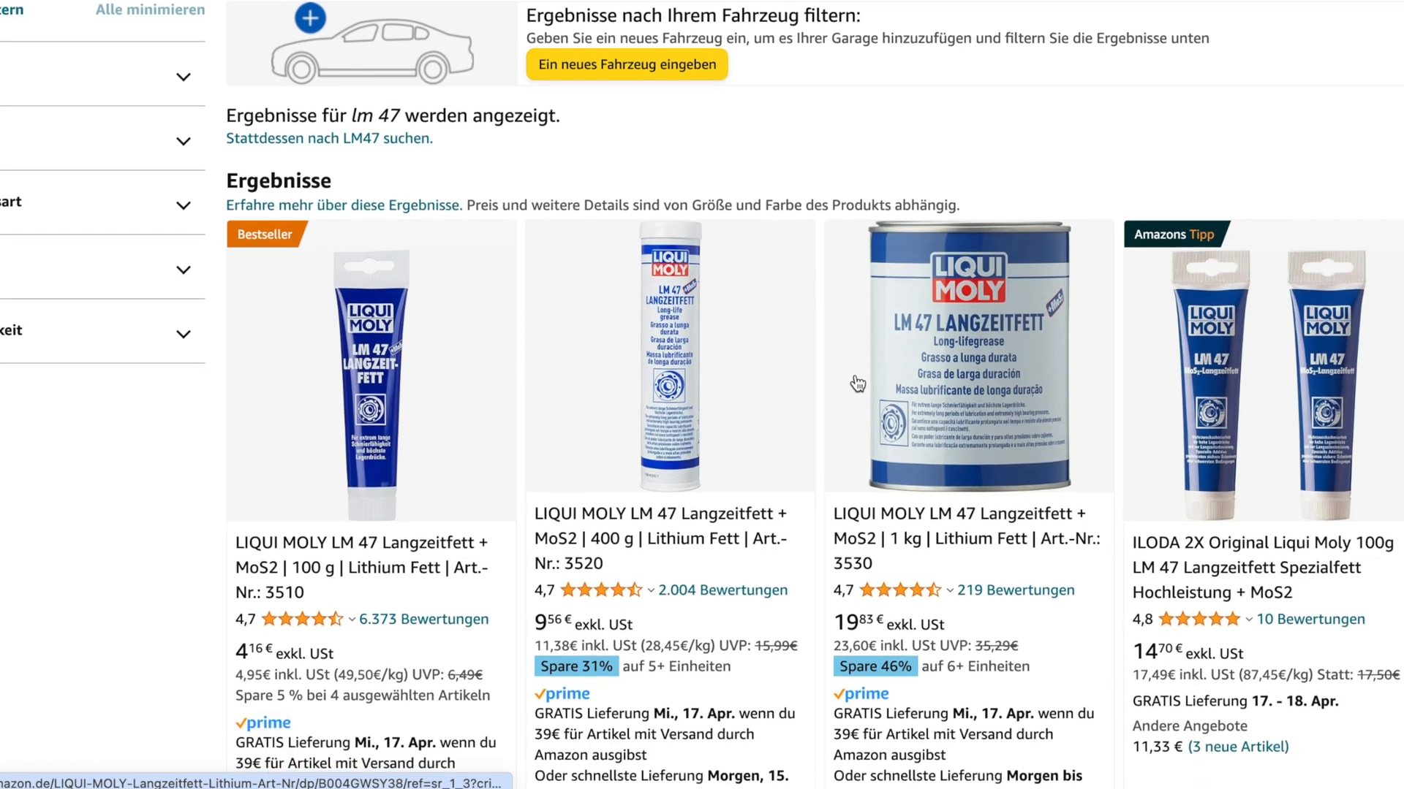
Step: View the LIQUI MOLY LM 47 Langzeitfett + MoS2 100 g tube listing (€4.16)
click(370, 375)
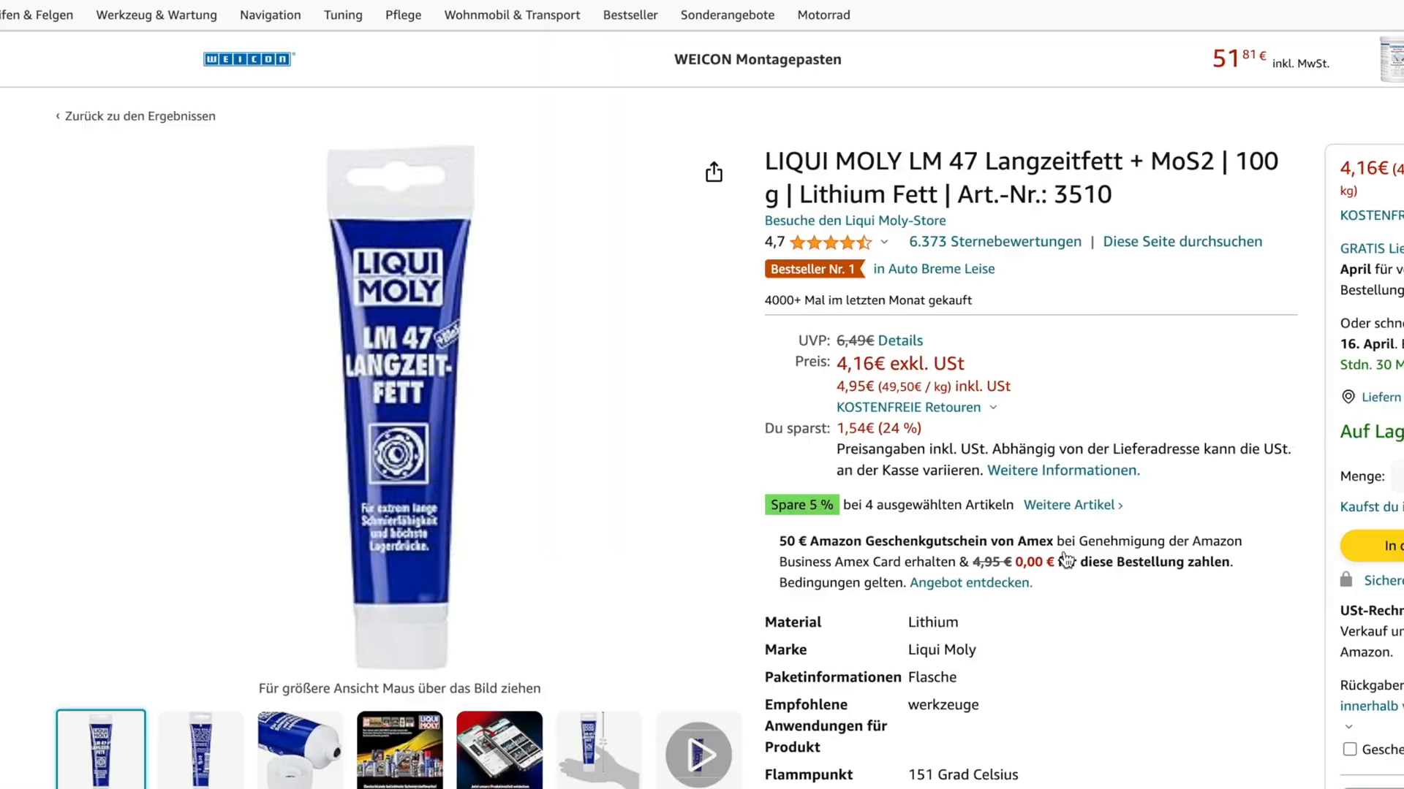
mouse_move(399, 412)
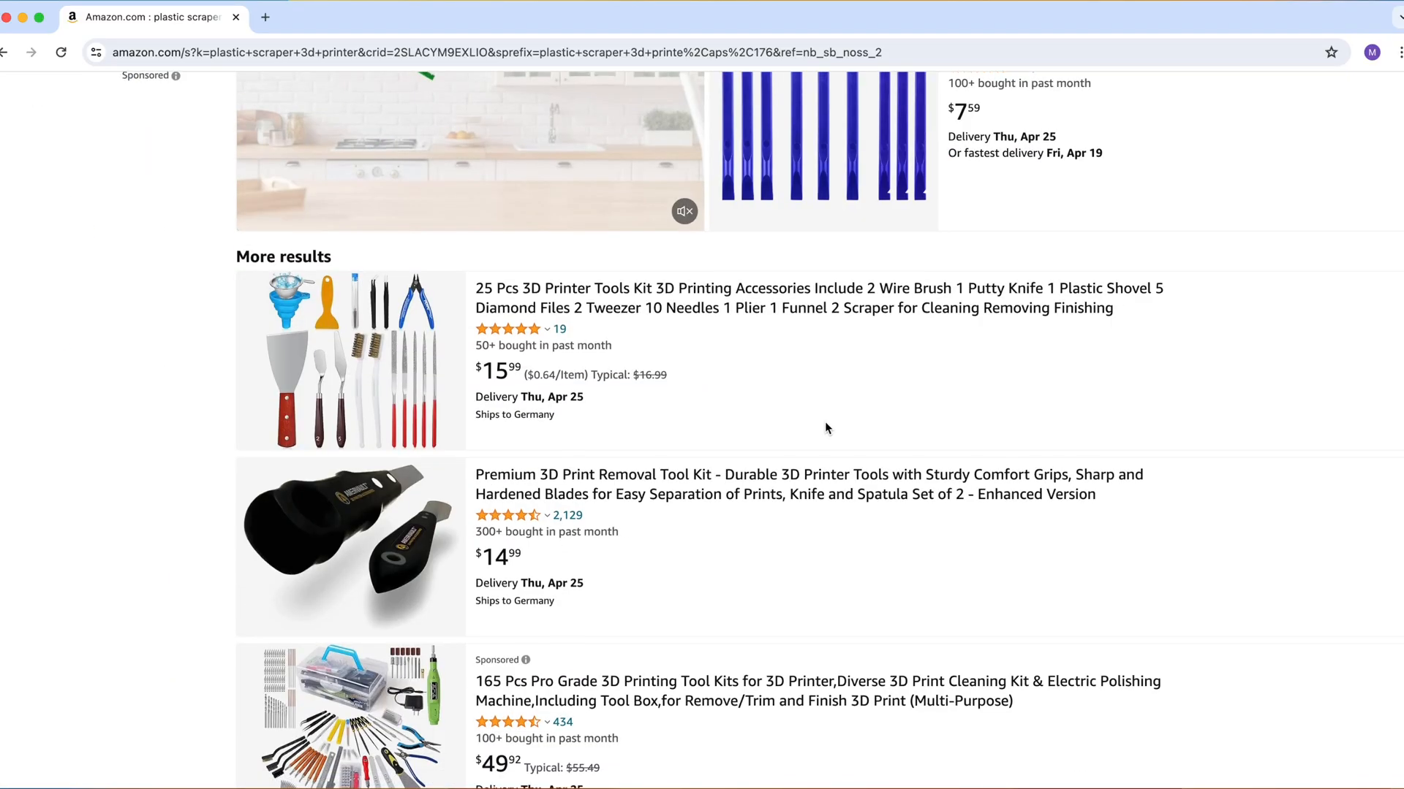
Step: View the 4-pack plastic razor blade scraper ($5.98) and enter 'isopropyl alcohol' as a new search
scroll(down, 3)
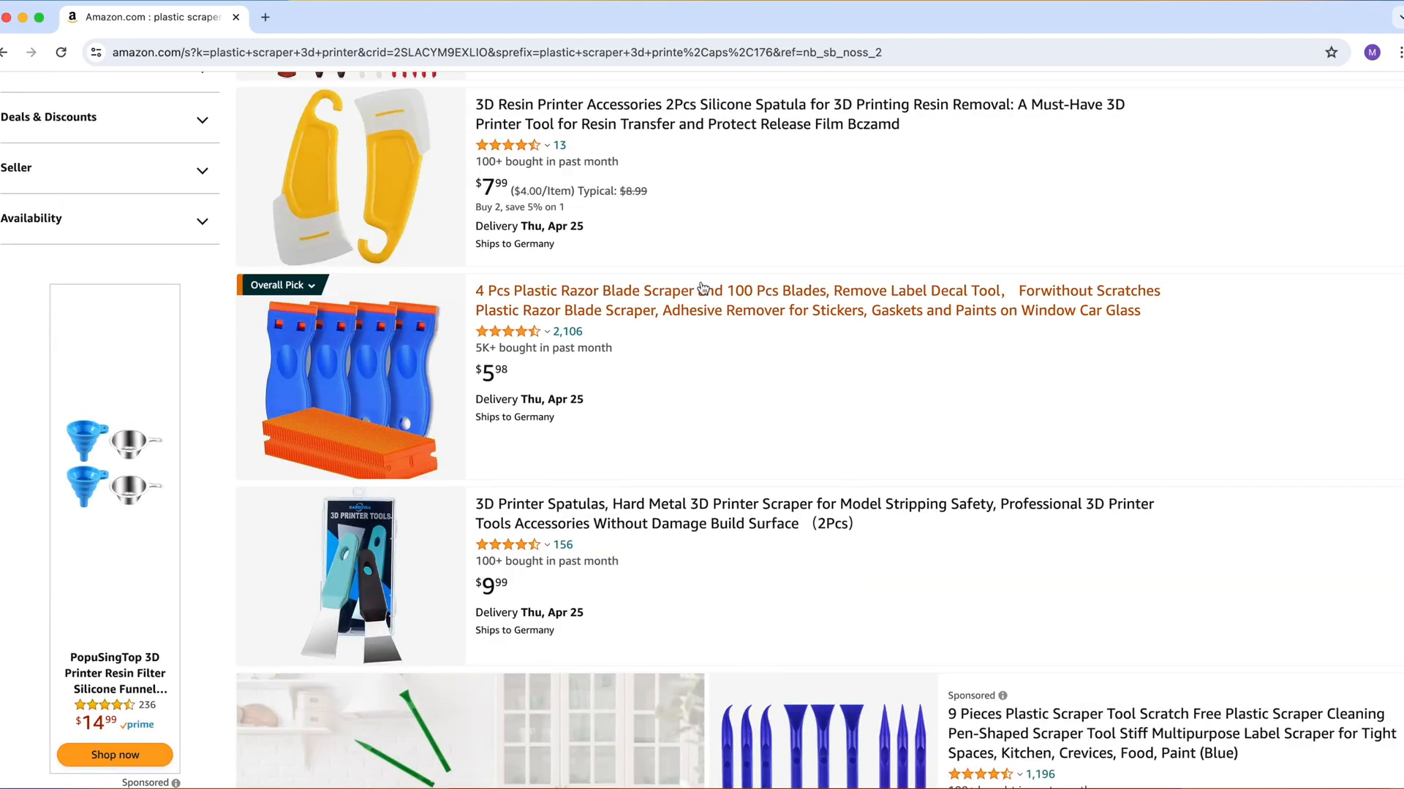
click(743, 290)
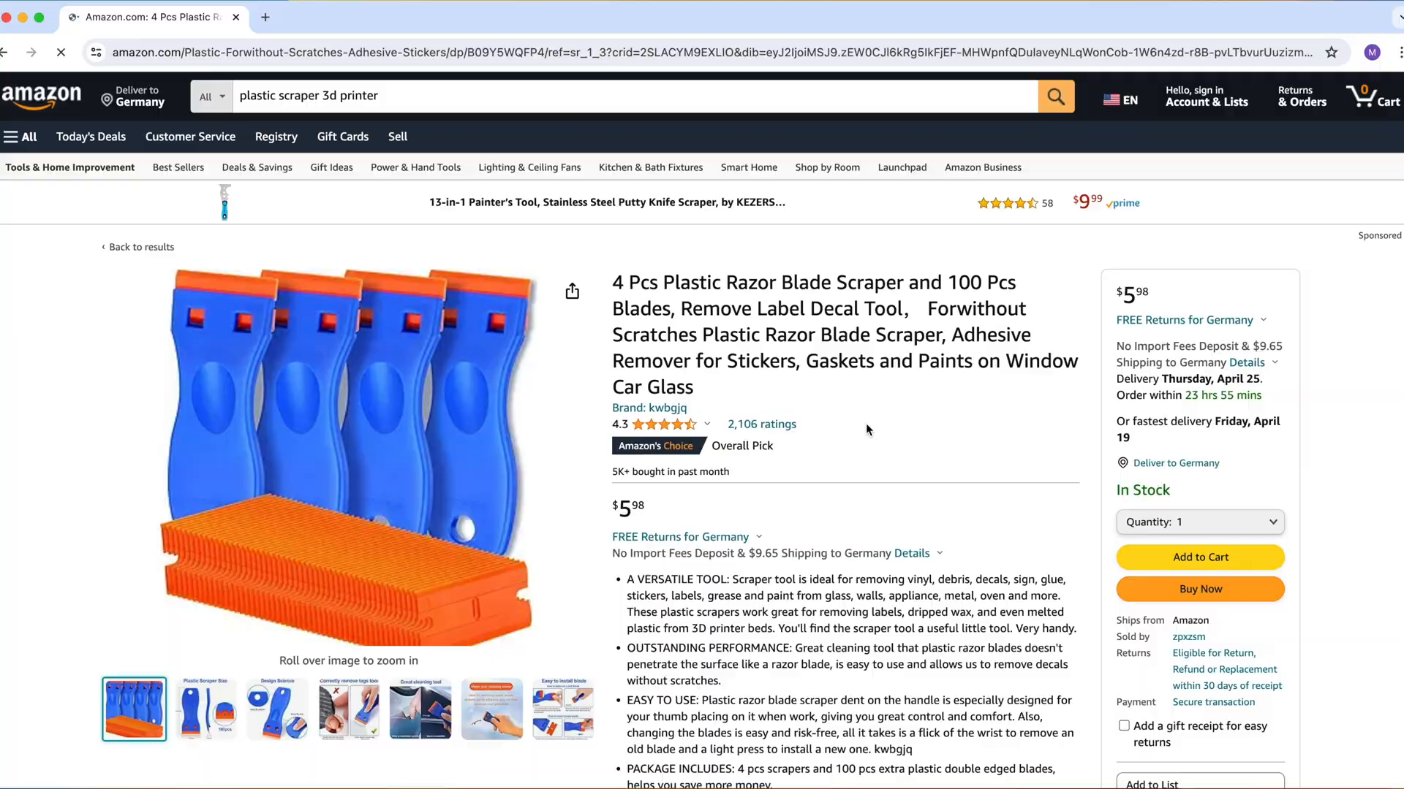
text(isopropyl alcohol)
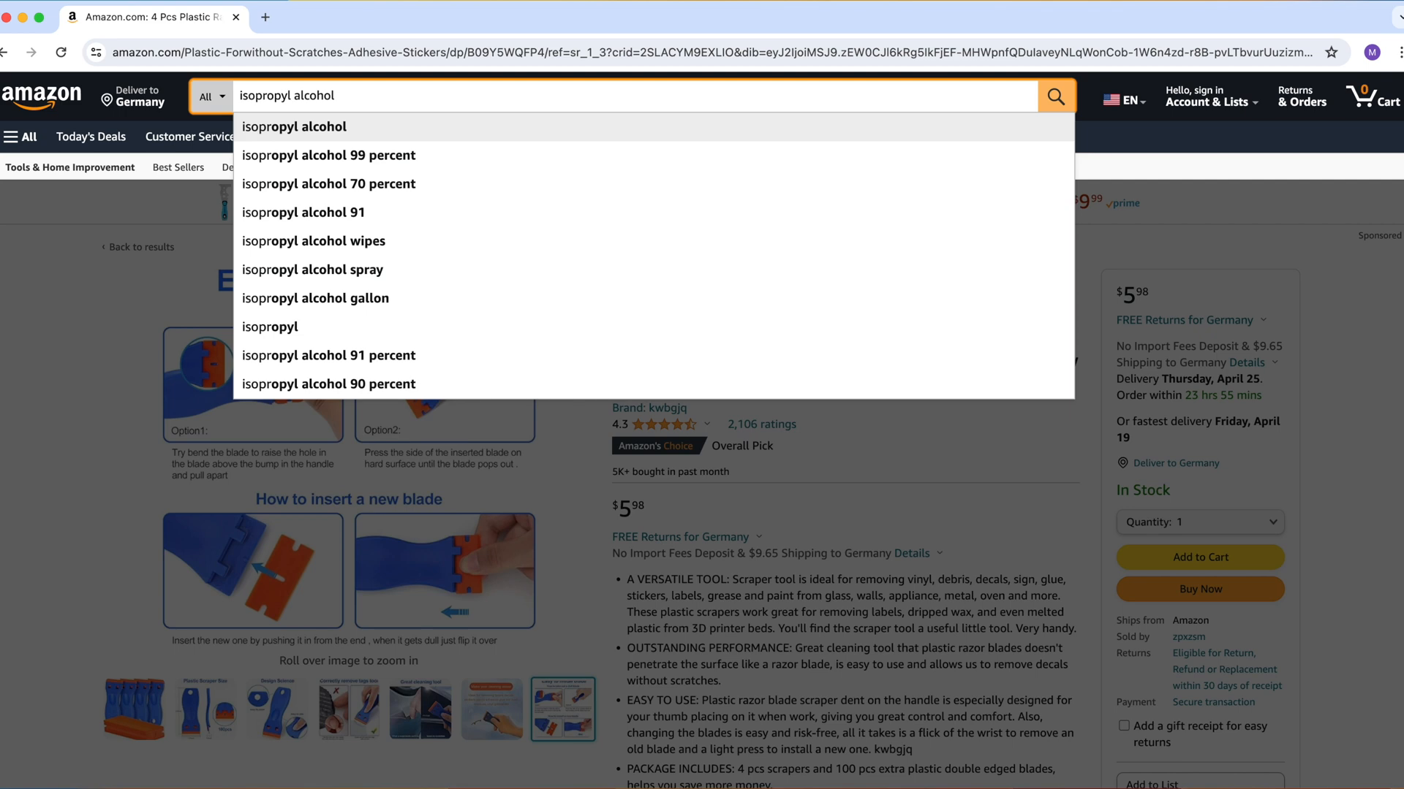
Step: Search isopropyl alcohol and check the ForPro 99% and Amazon Basics 70% listings
click(1056, 95)
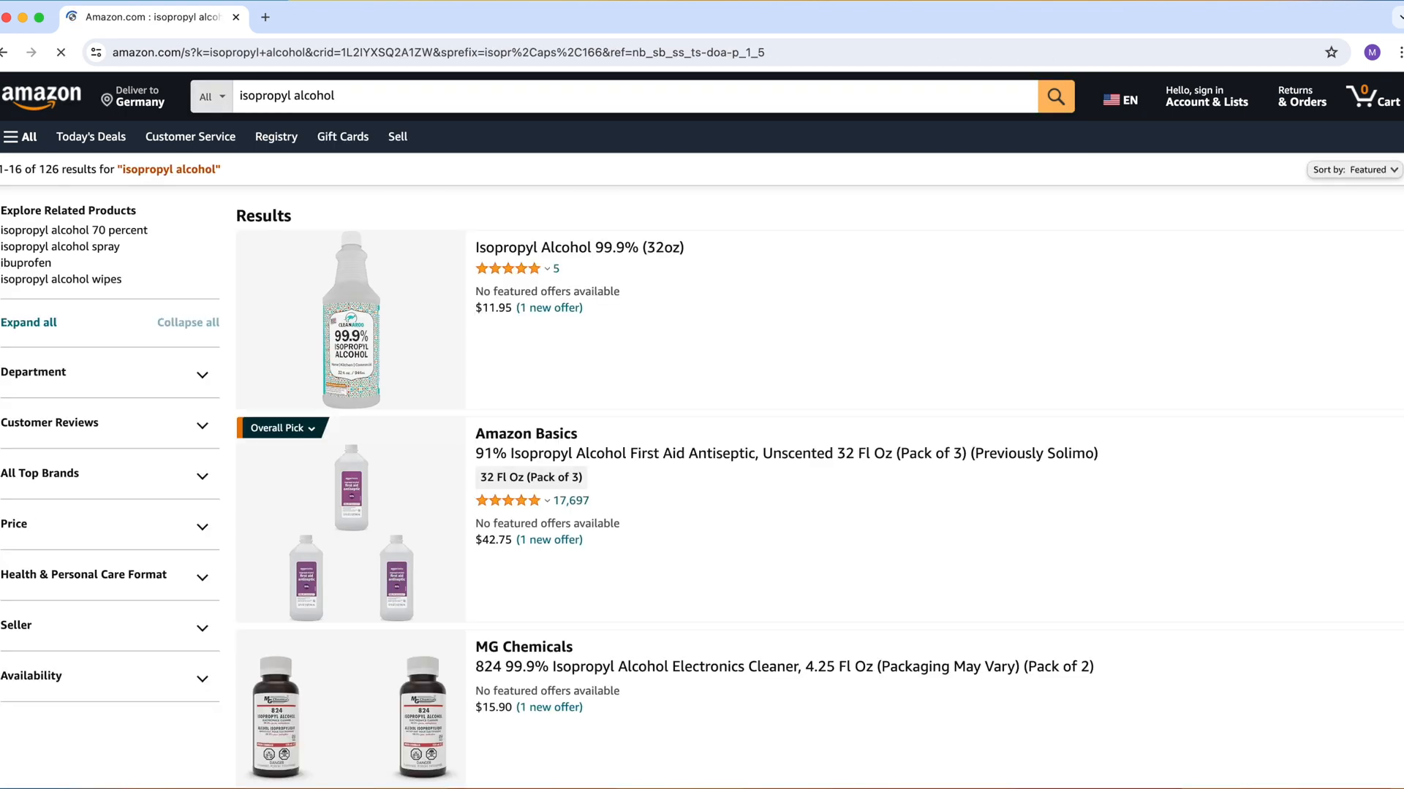
click(527, 432)
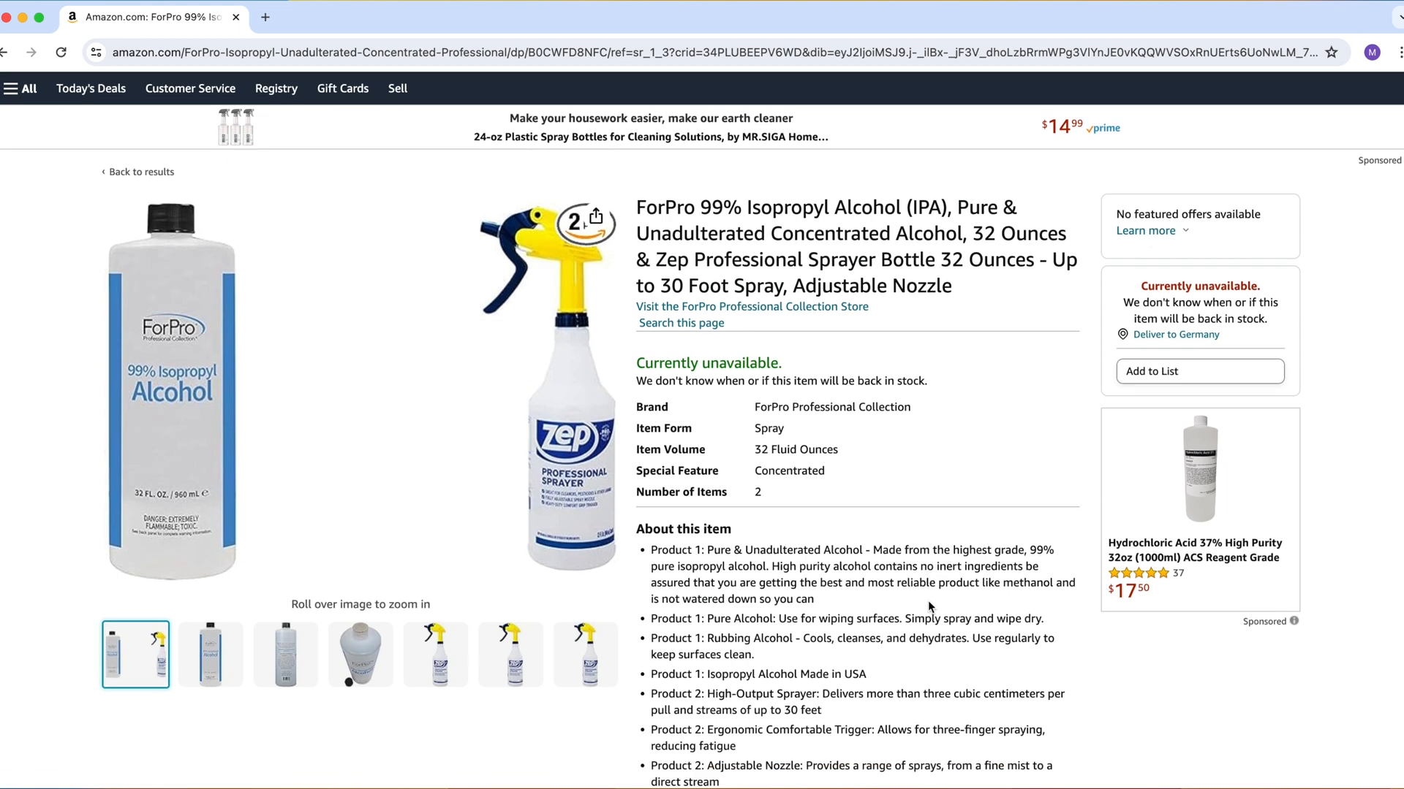
click(141, 172)
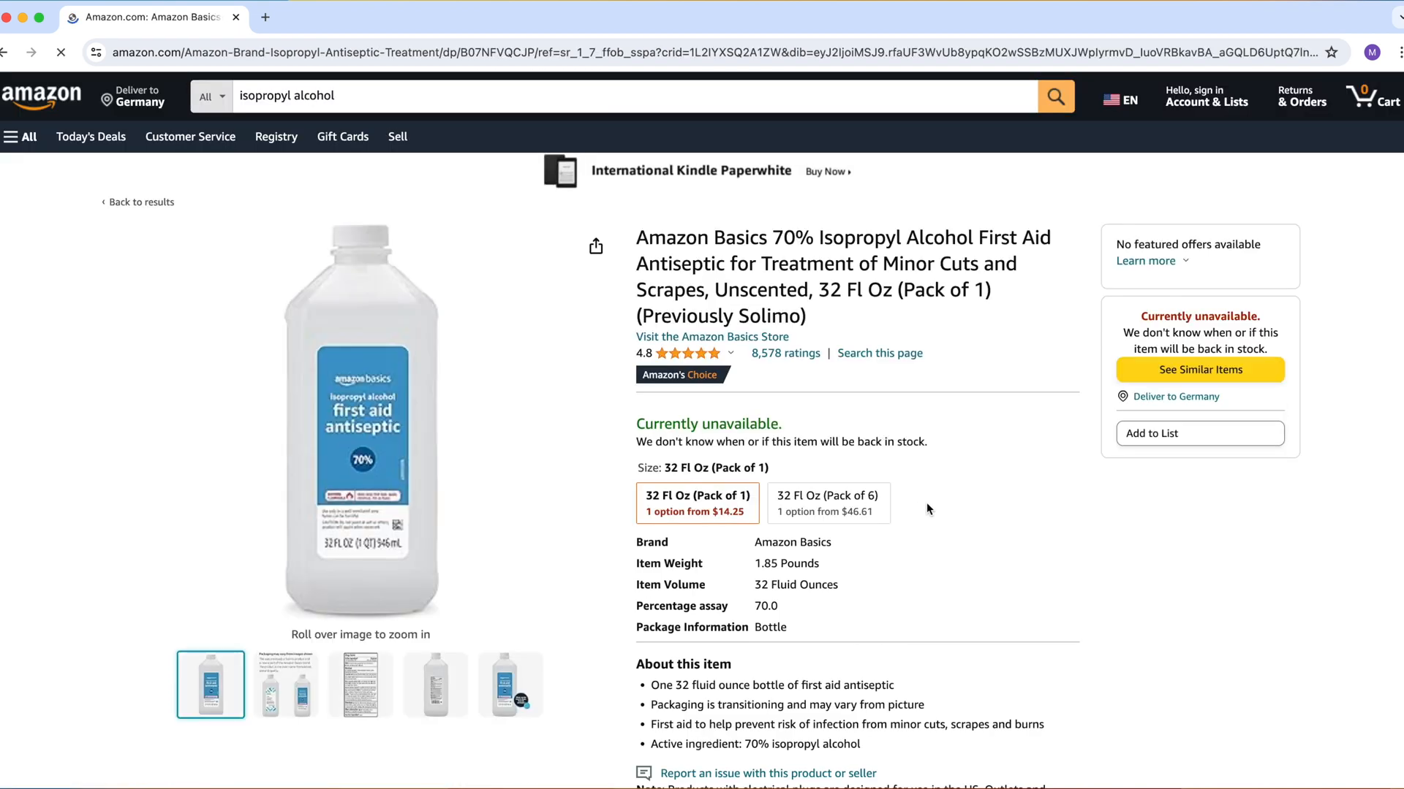
scroll(down, 3)
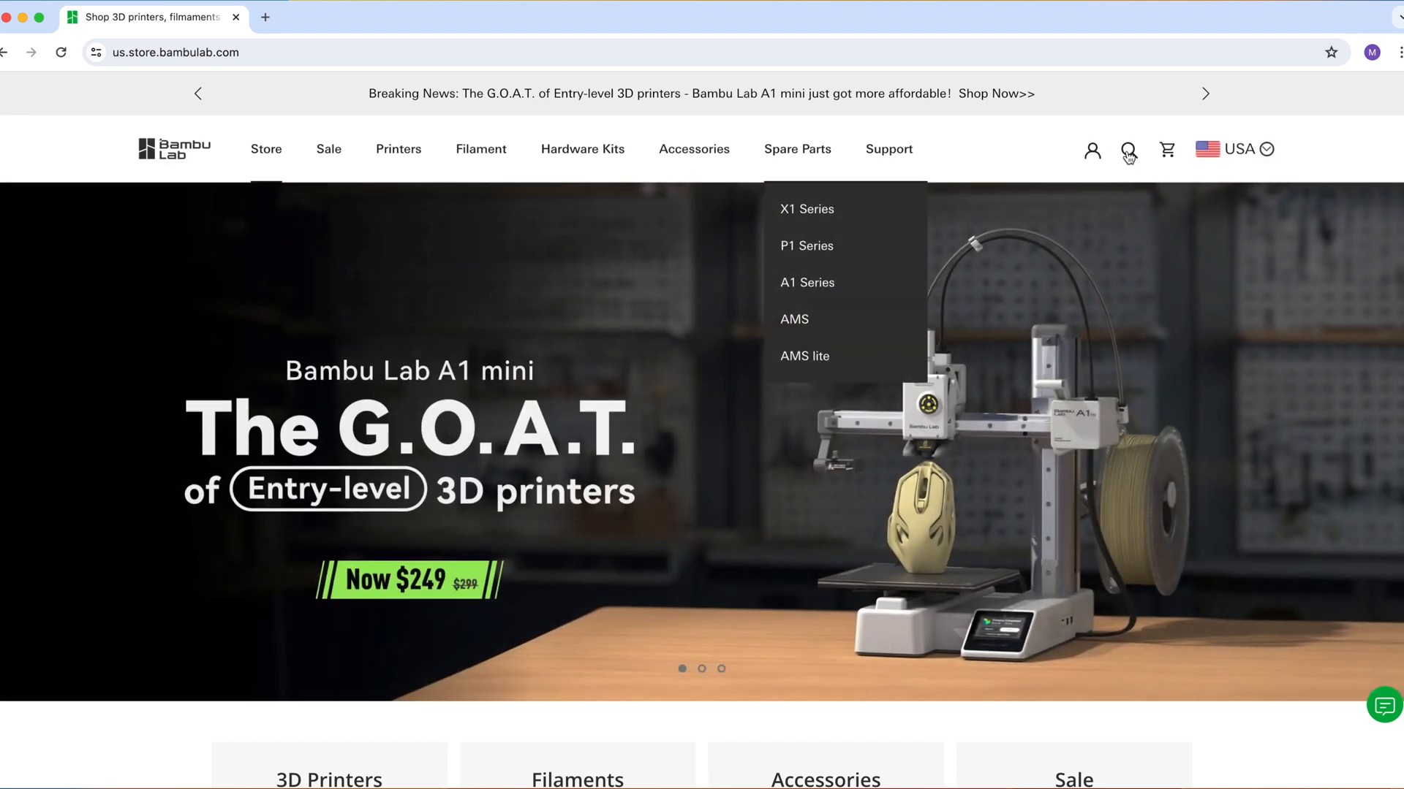
Step: Search the Bambu Lab store for 'glue' and open the Glue Stick for Build Plate page in a new tab
click(1127, 149)
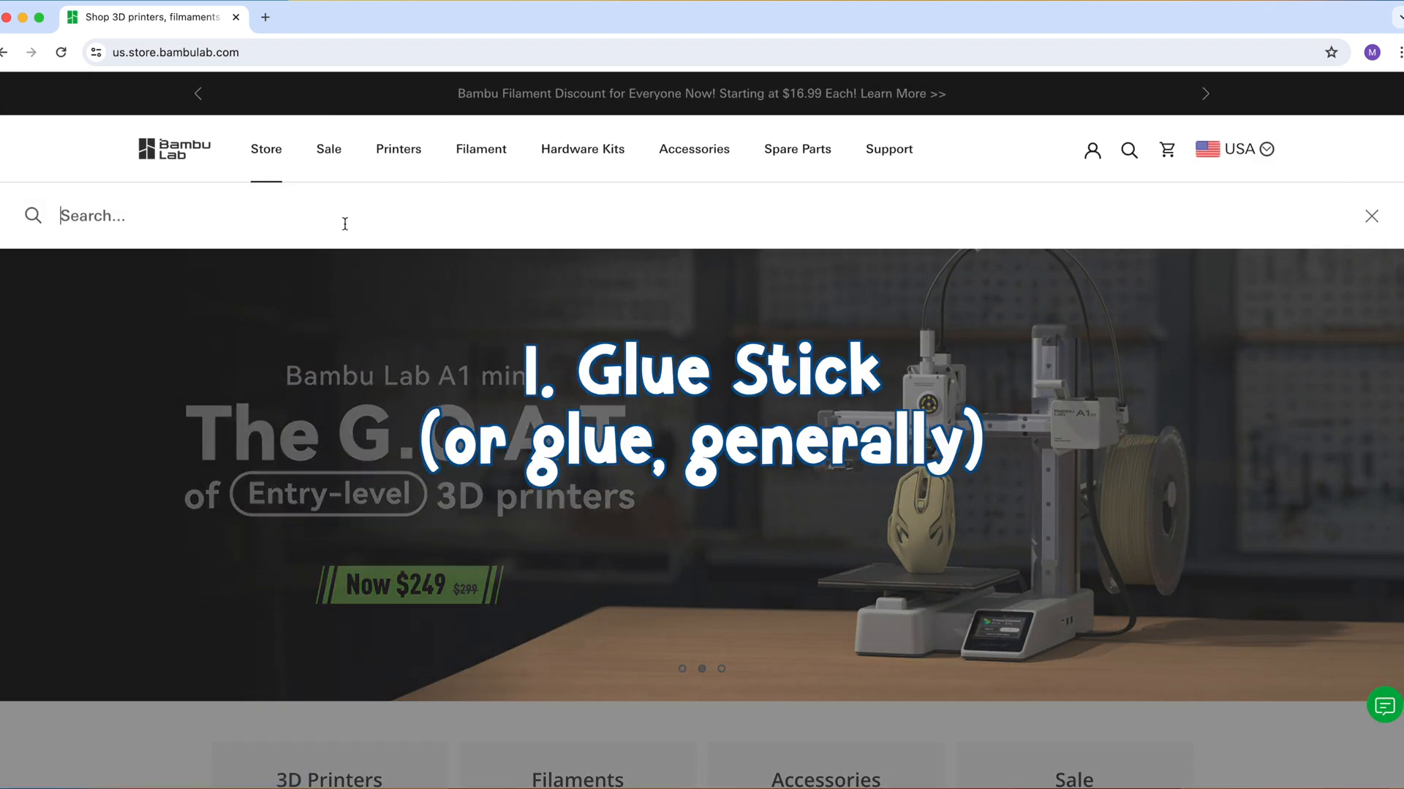
text(glue)
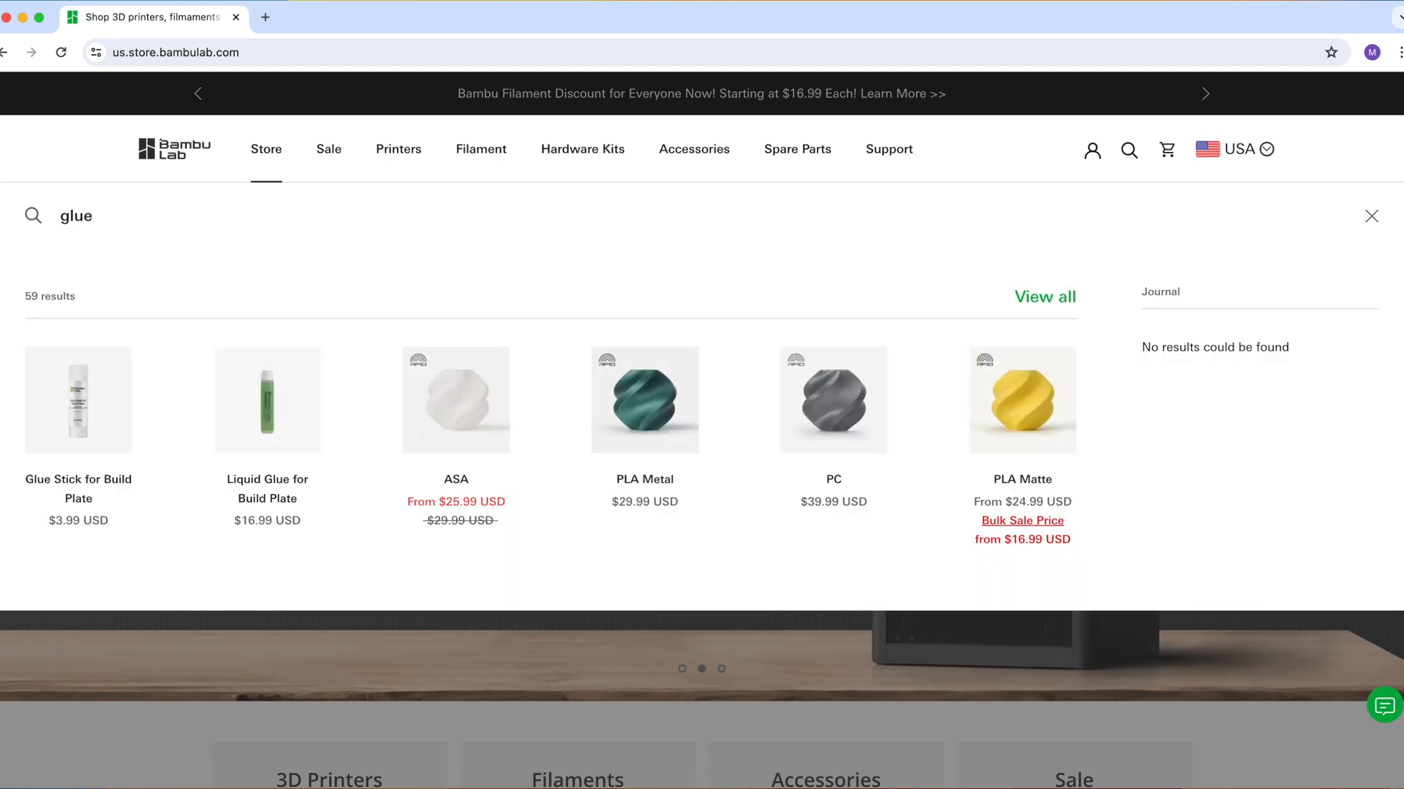
mouse_move(268, 489)
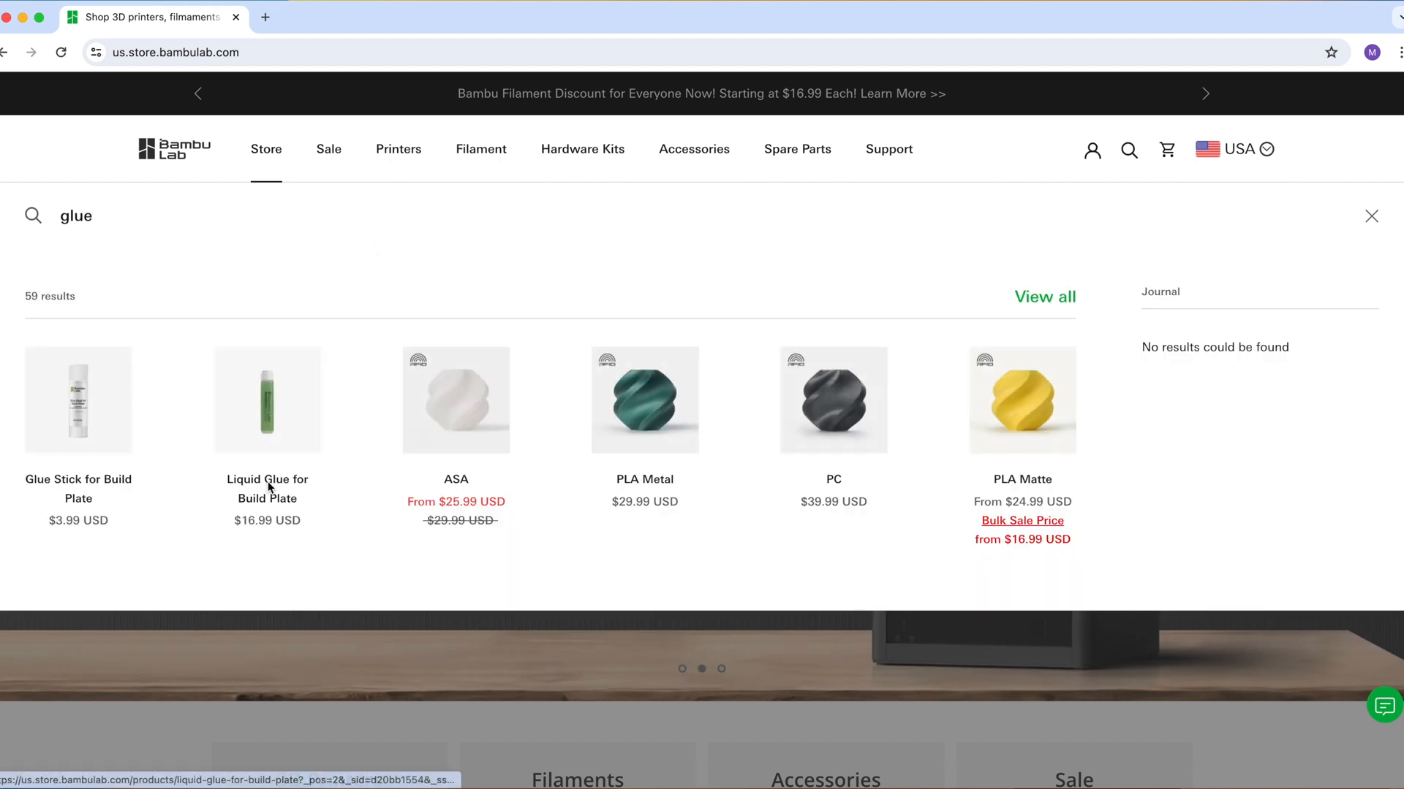
right_click(78, 480)
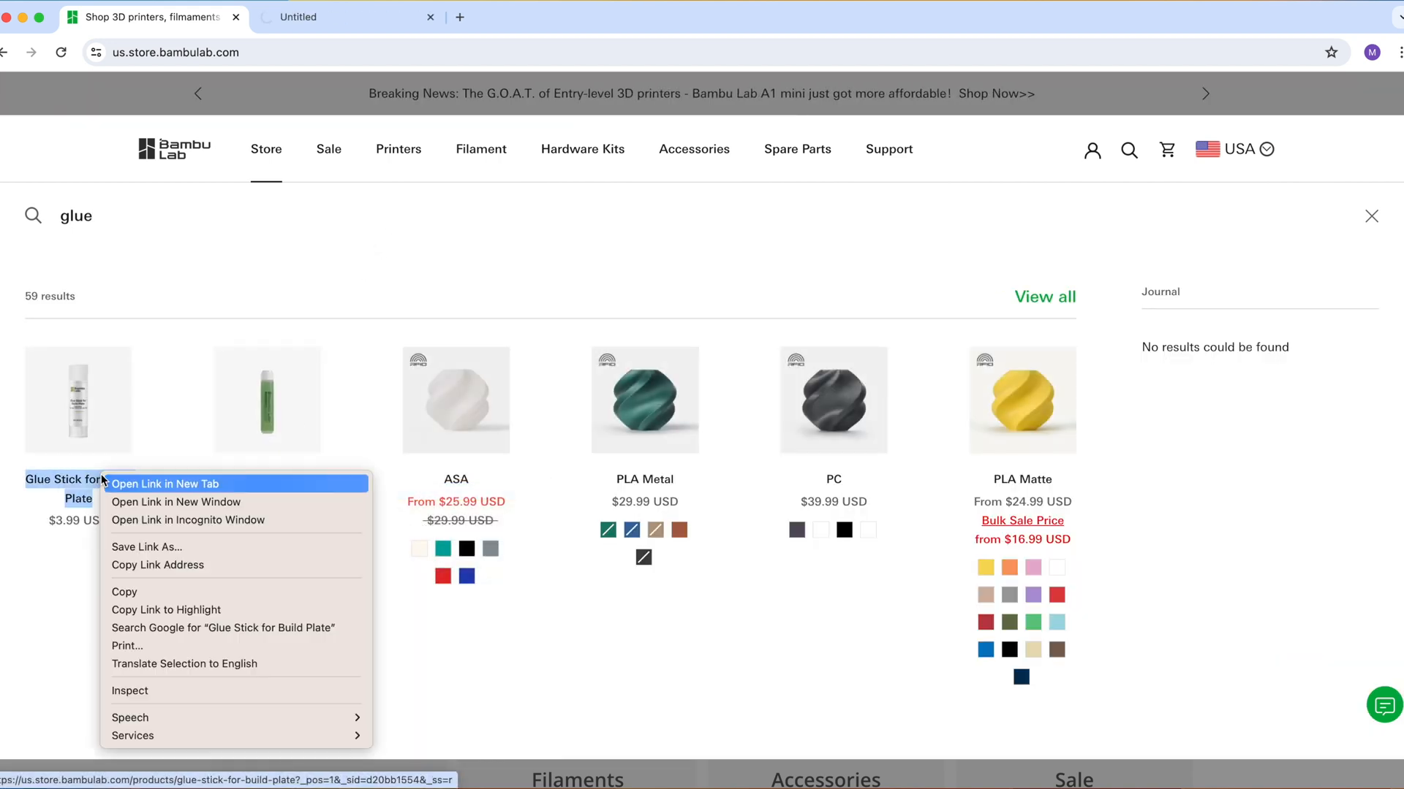
click(164, 484)
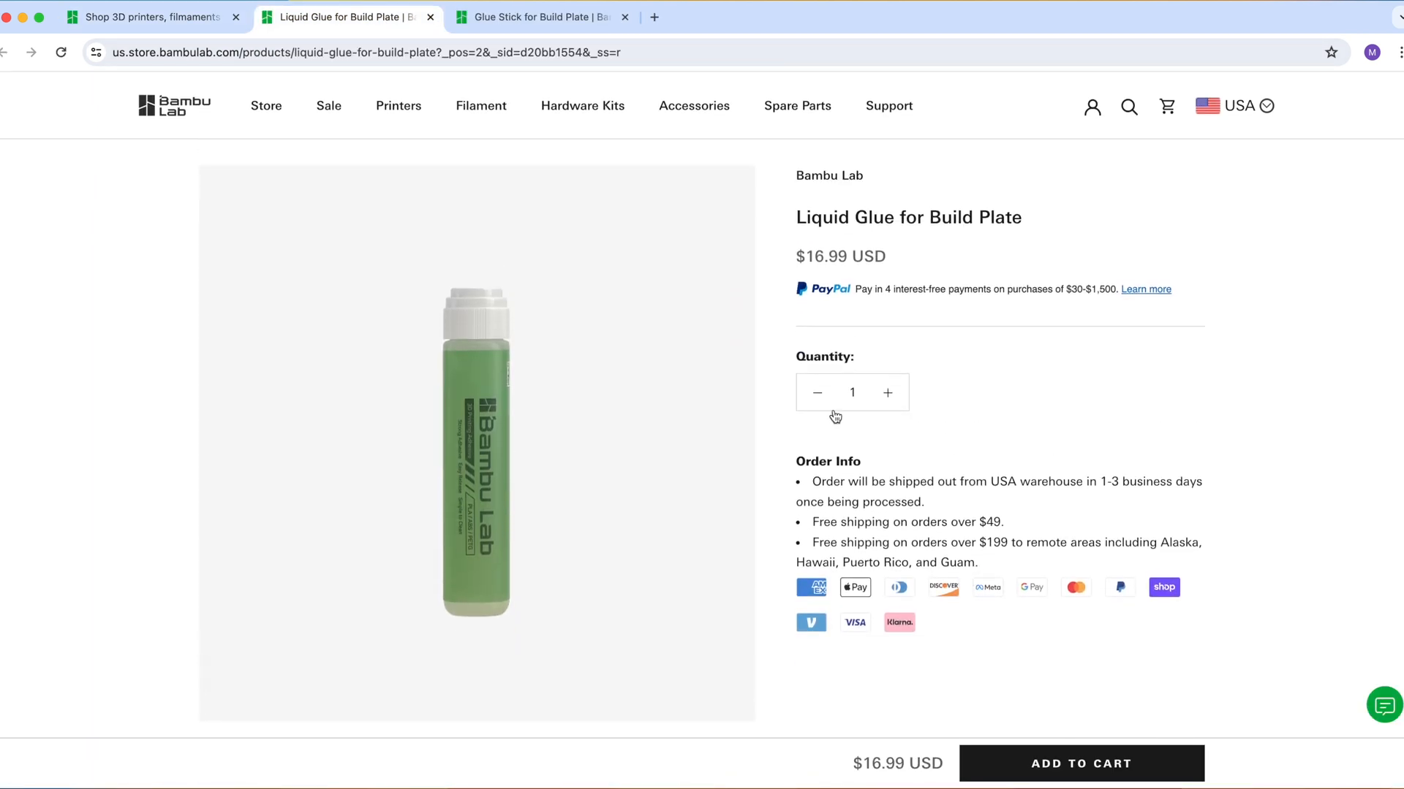
click(539, 16)
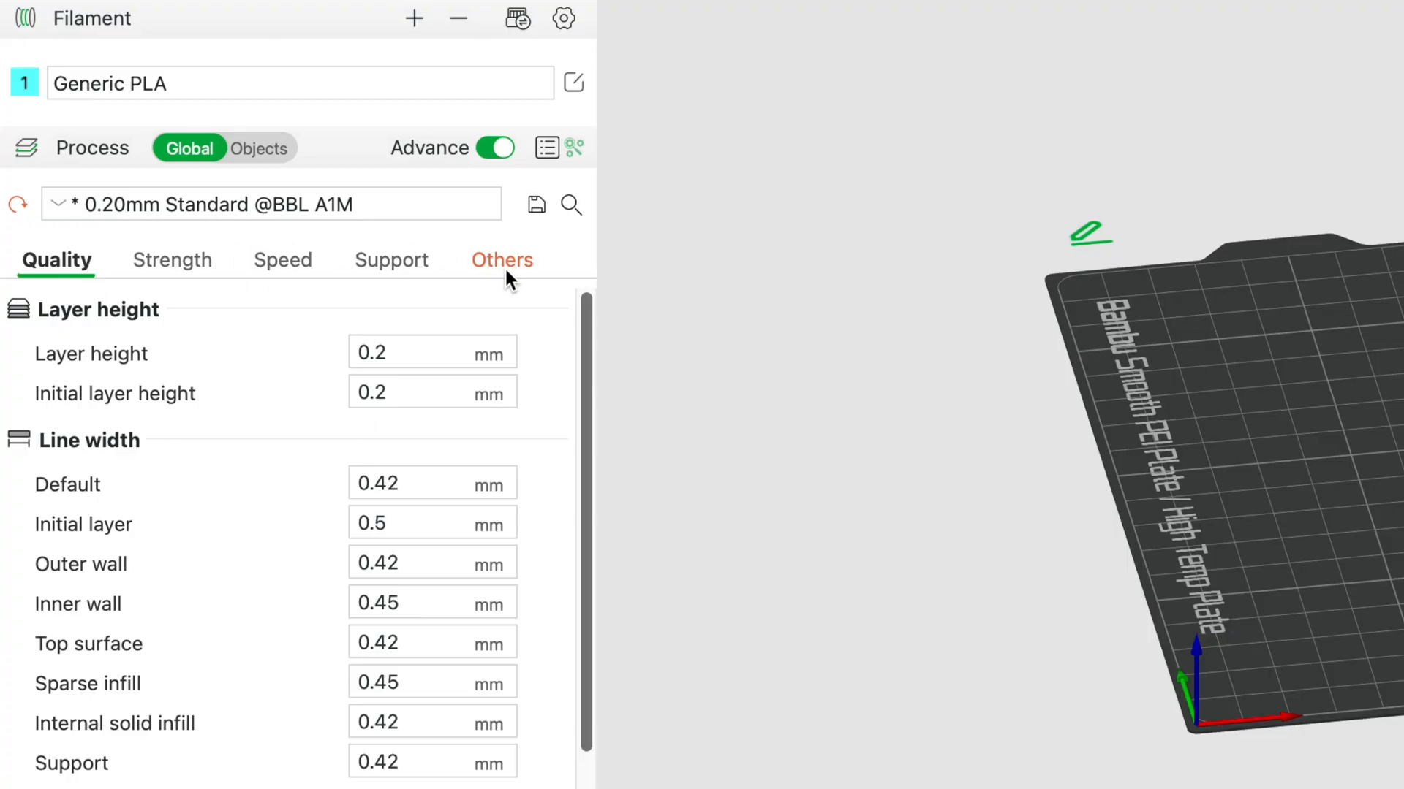
Step: Show the Others process settings with the Brim type choices under bed adhesion
click(501, 260)
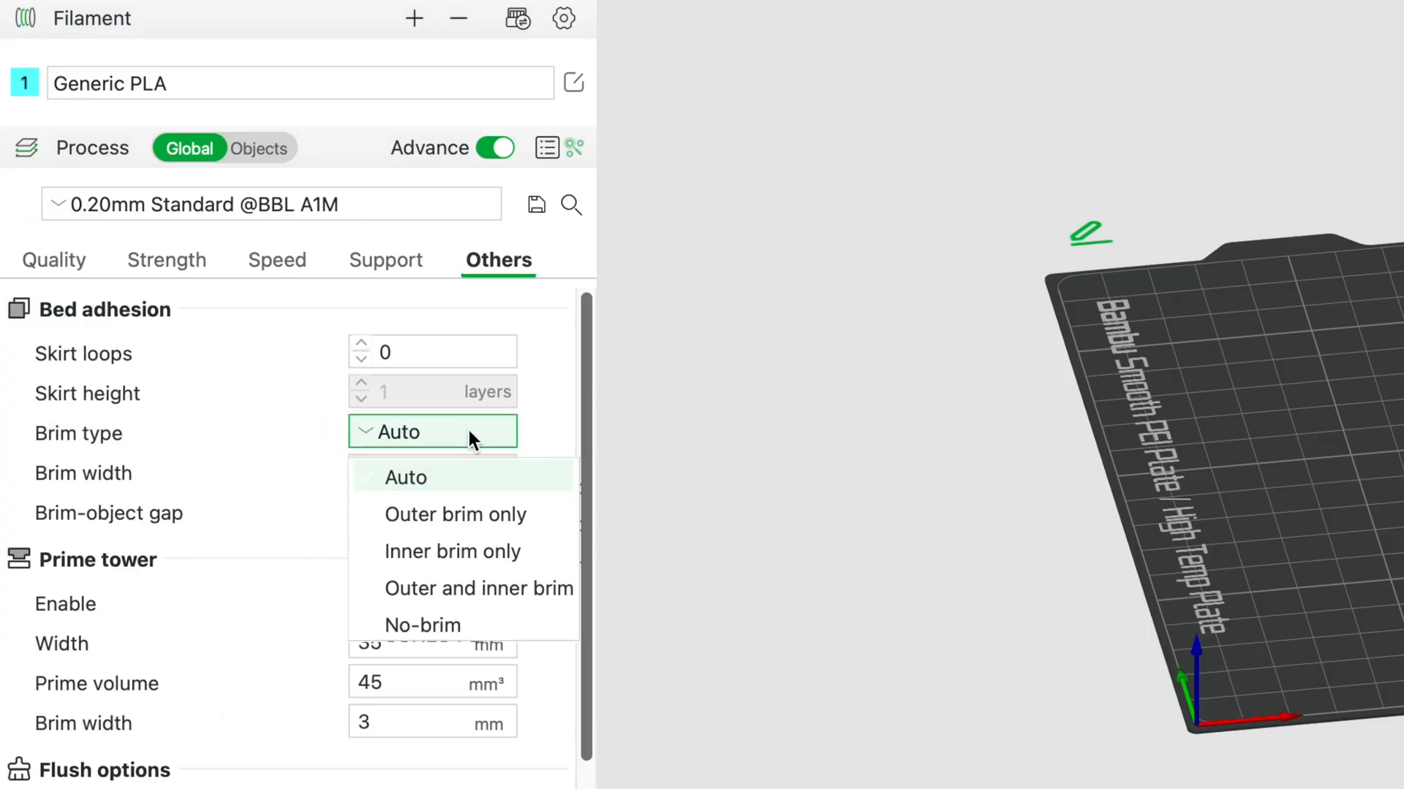